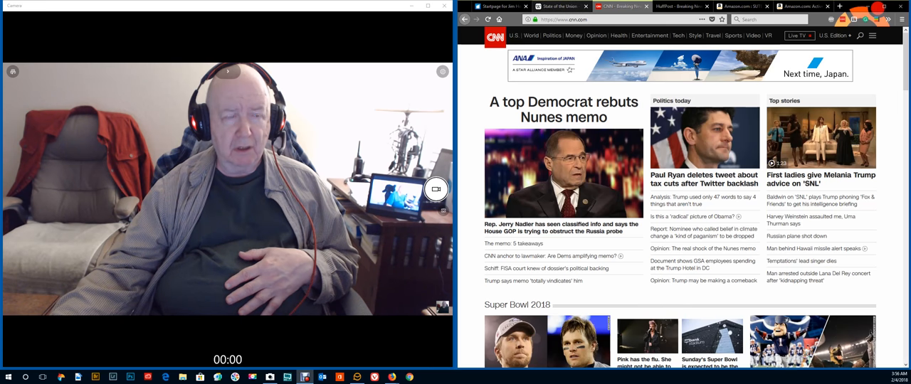
Switch from the CNN tab to the Wikipedia 'State of the Union' article tab
click(562, 6)
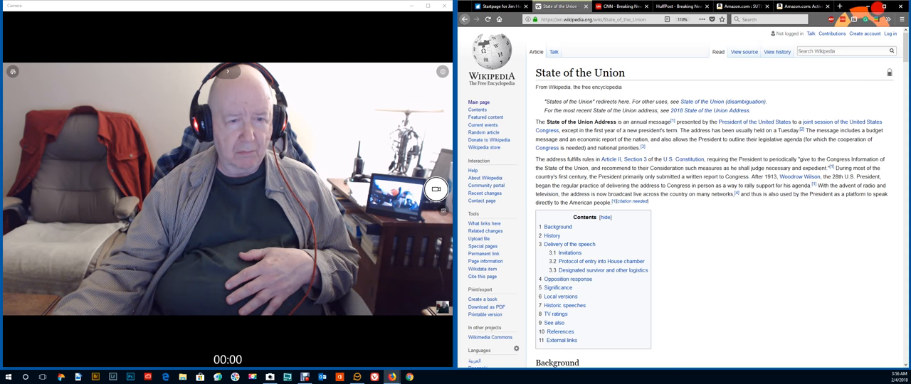
Scroll the State of the Union article past the contents to Background and the start of History
scroll(down, 3)
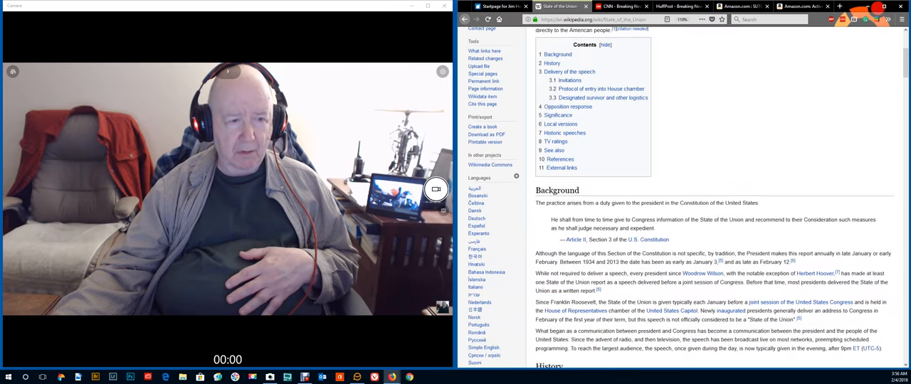
scroll(down, 3)
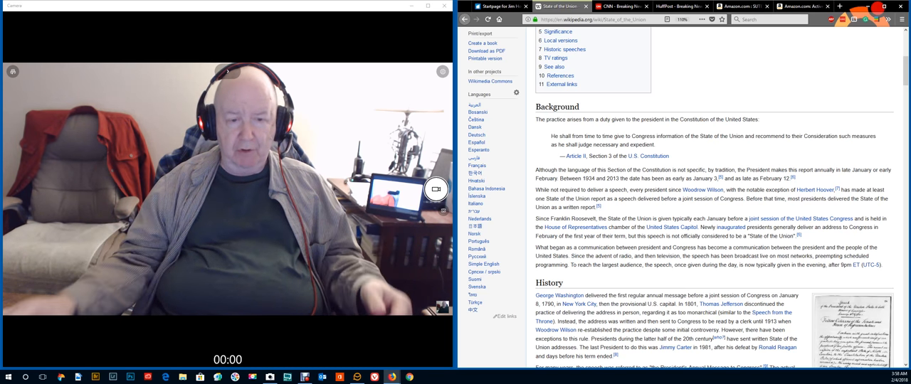
Scroll through the Wikipedia State of the Union article beside the webcam window
scroll(down, 3)
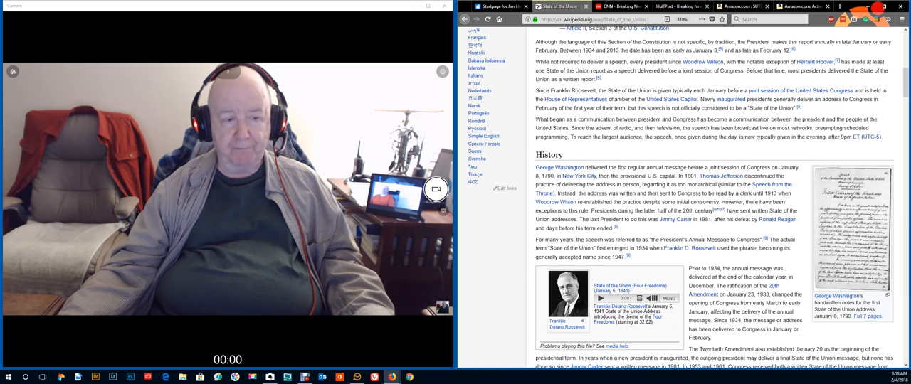
scroll(down, 3)
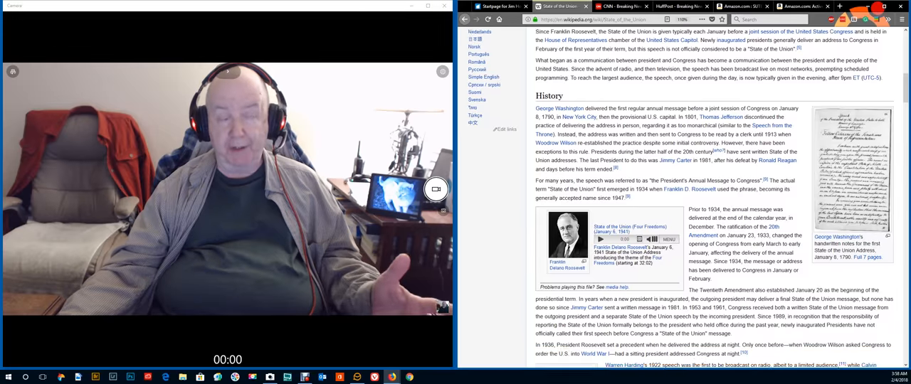
scroll(down, 3)
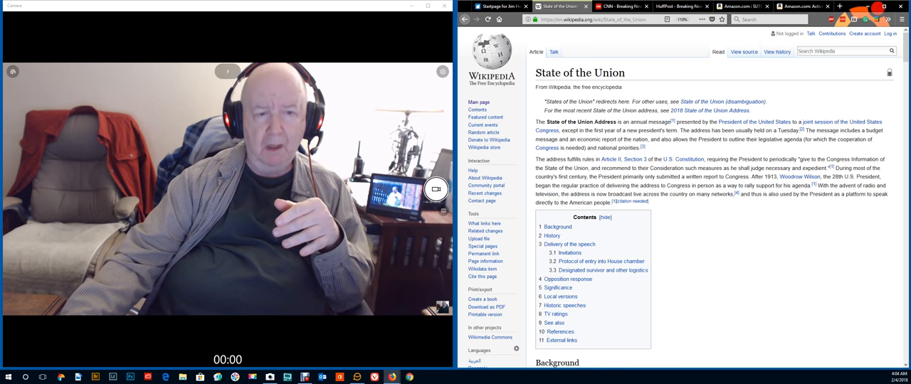
scroll(down, 3)
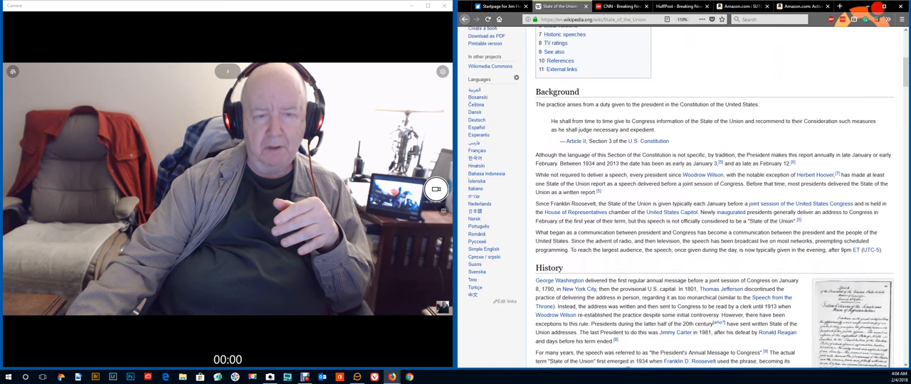
scroll(down, 3)
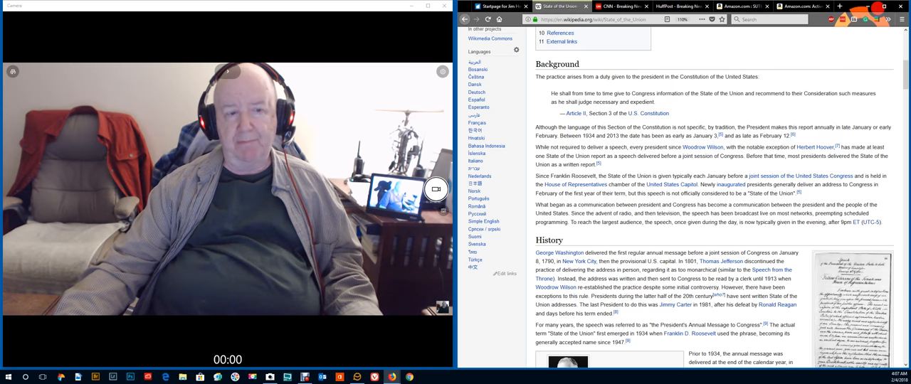
scroll(down, 3)
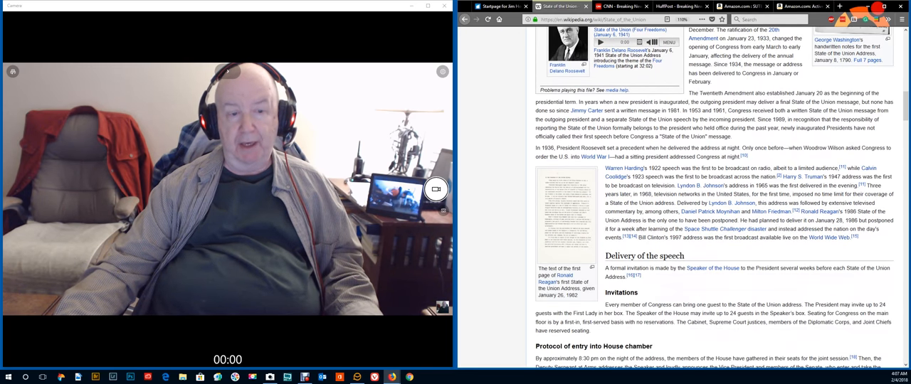
scroll(down, 3)
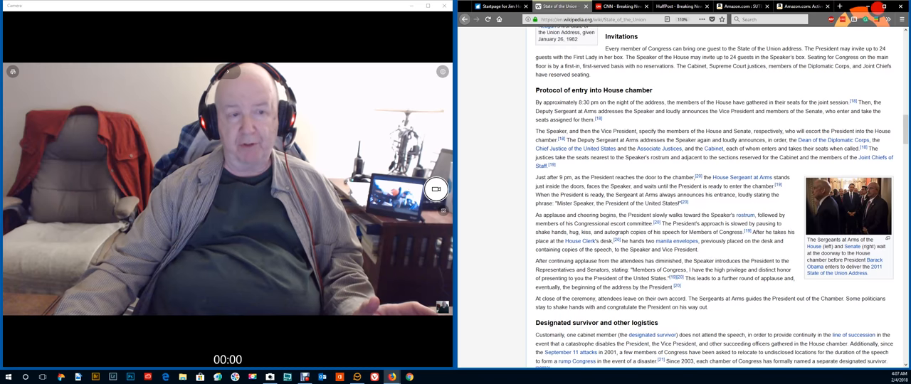
scroll(down, 3)
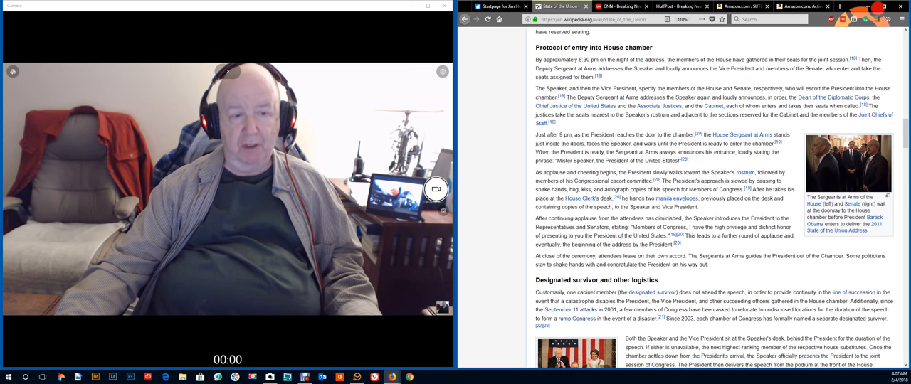
scroll(down, 3)
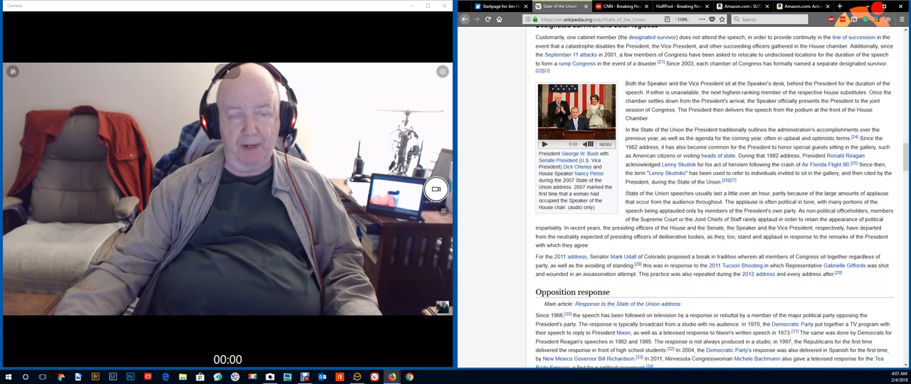
scroll(down, 3)
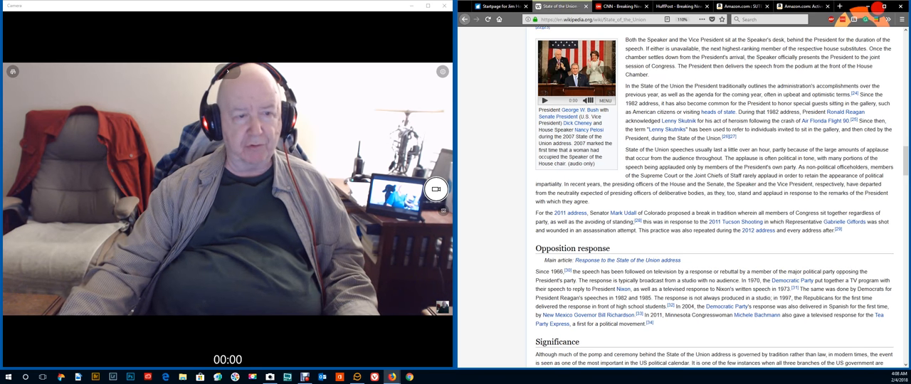
click(576, 71)
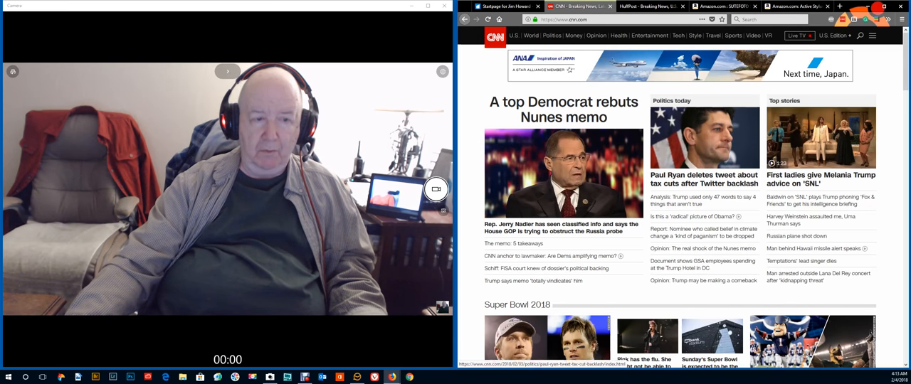
scroll(down, 3)
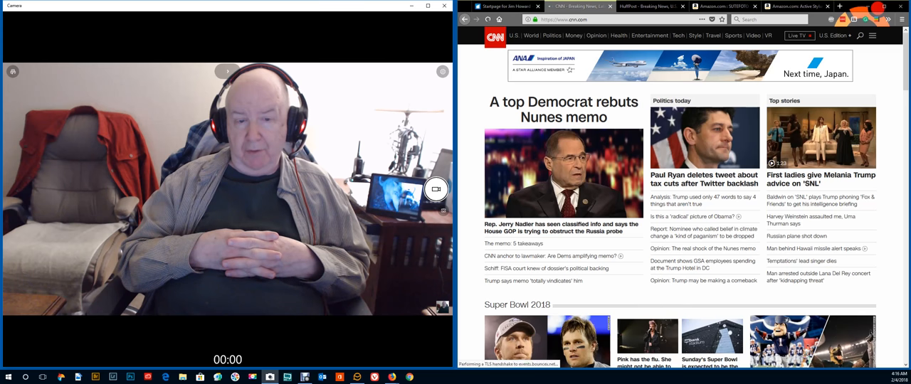
Switch to the HuffPost tab and scroll down its front page
click(488, 19)
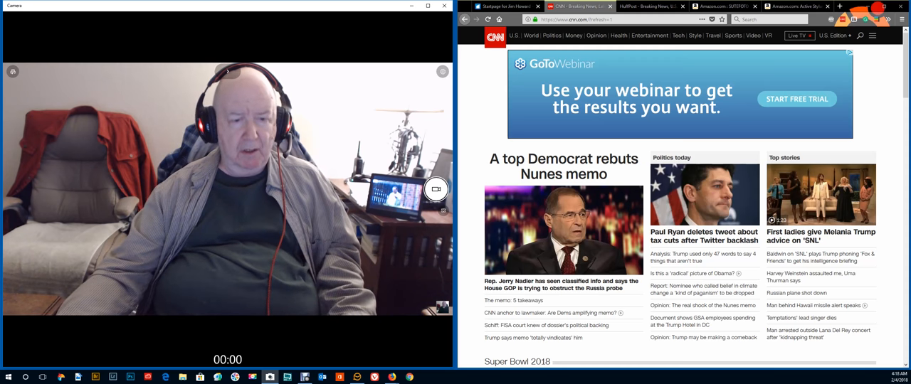
scroll(down, 3)
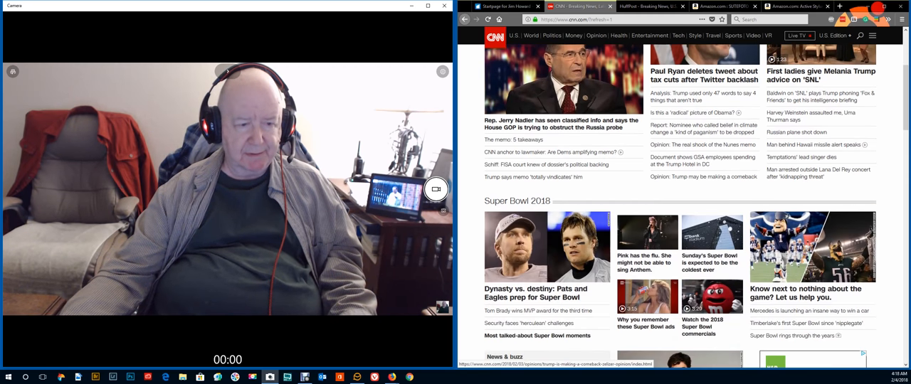
scroll(down, 3)
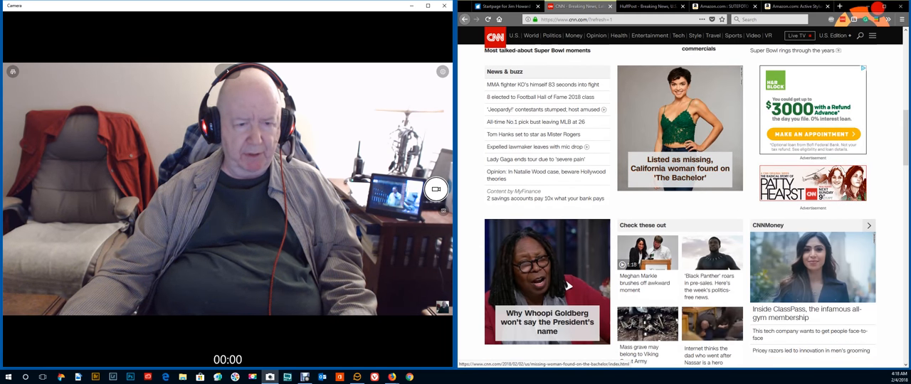
scroll(down, 3)
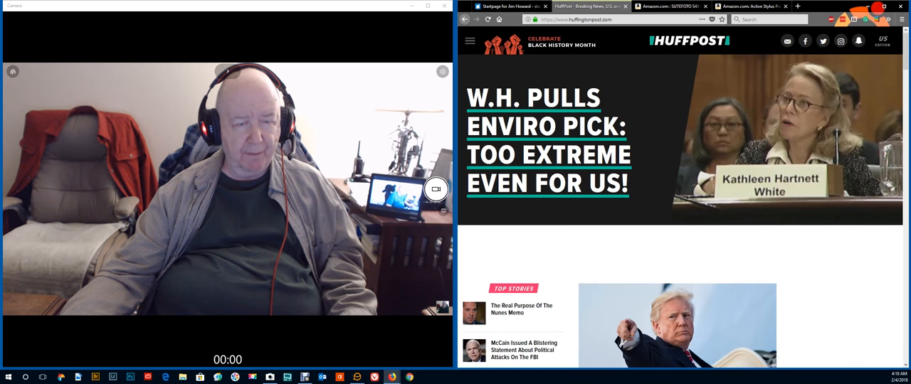
scroll(down, 3)
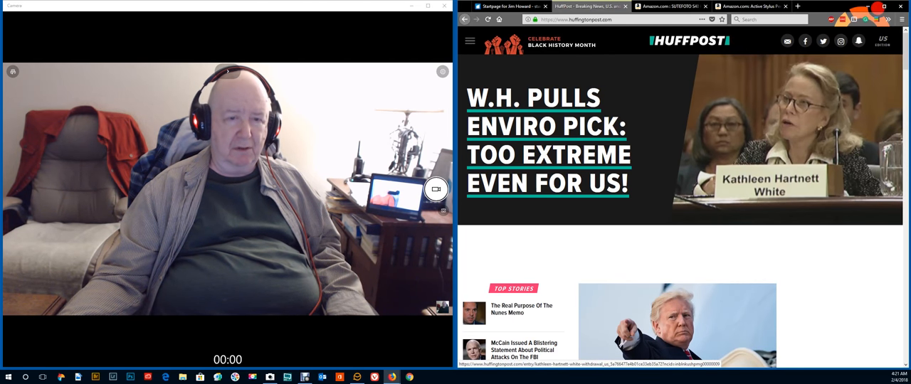
Scroll the HuffPost homepage to the Top Stories list and the lead Trump memo story
scroll(down, 3)
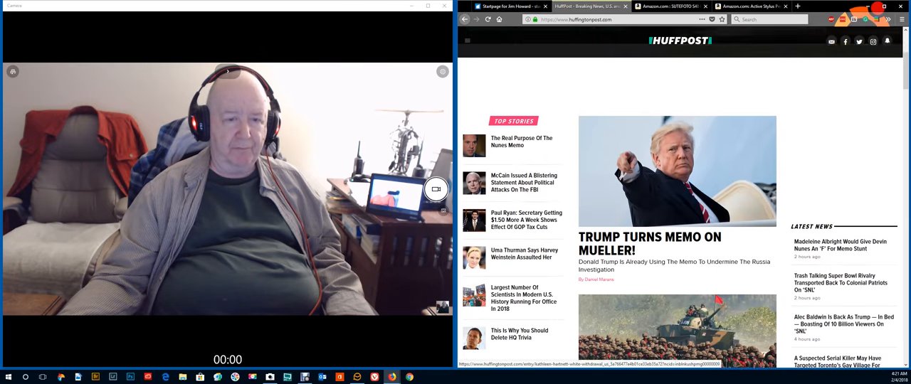
scroll(down, 3)
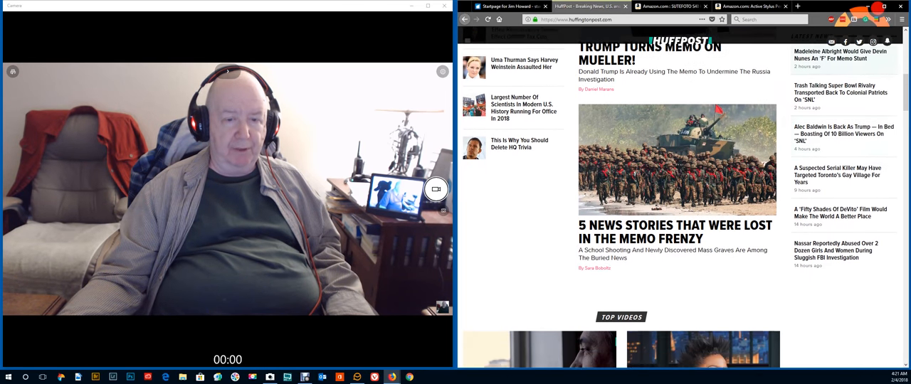
scroll(down, 3)
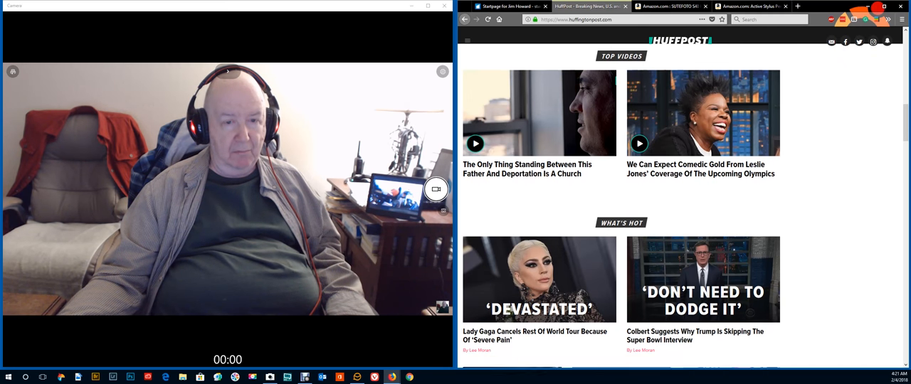
scroll(down, 3)
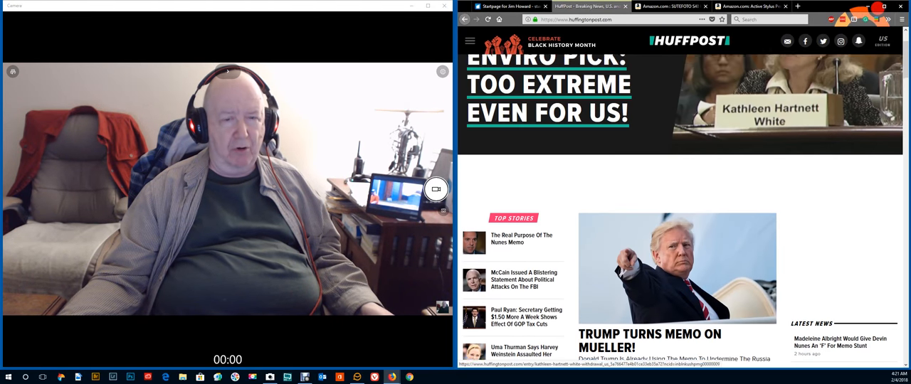
scroll(down, 3)
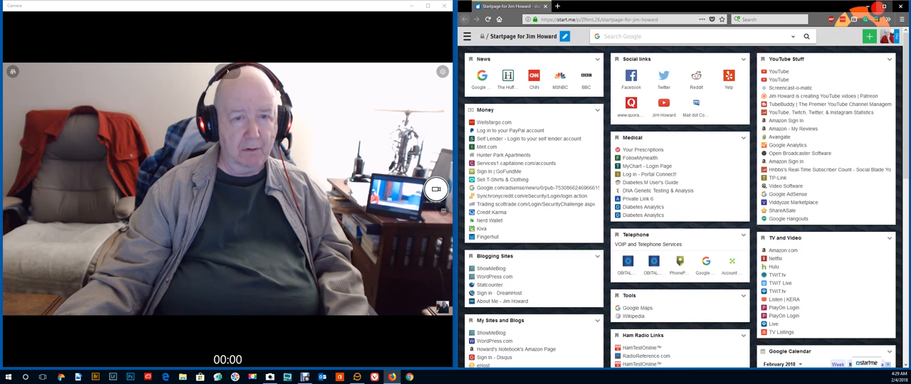
Maximize the Camera app's webcam window so it covers the whole display
click(427, 6)
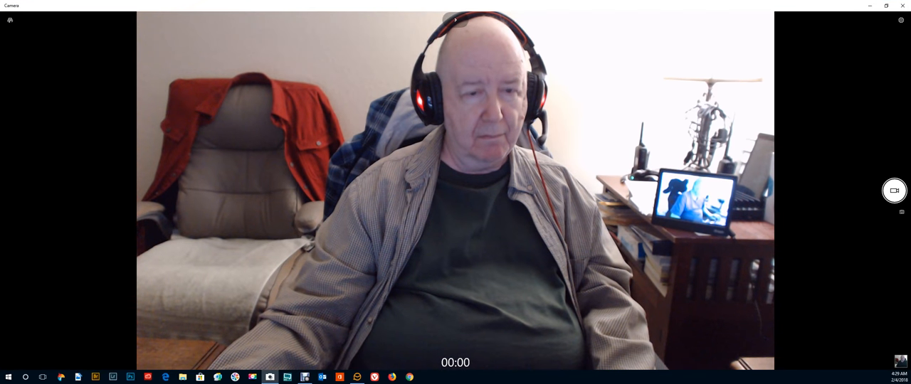